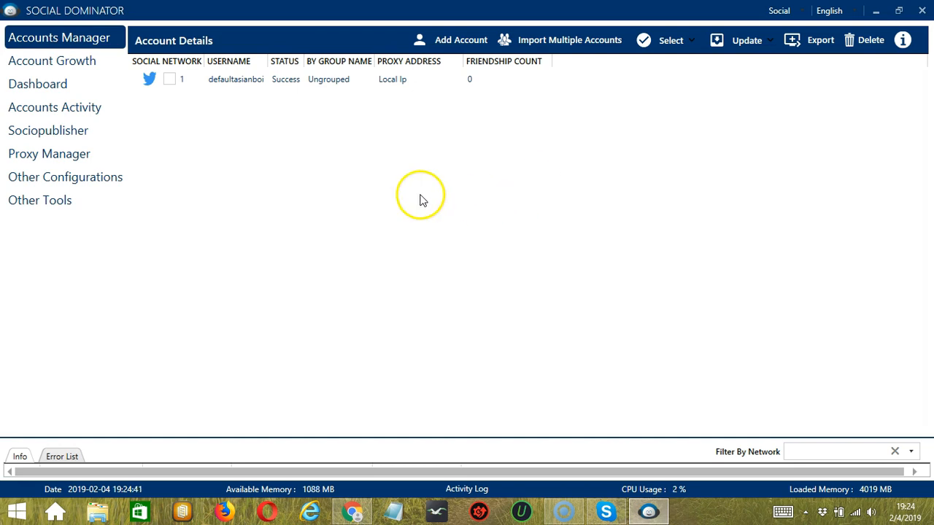
mouse_move(756, 154)
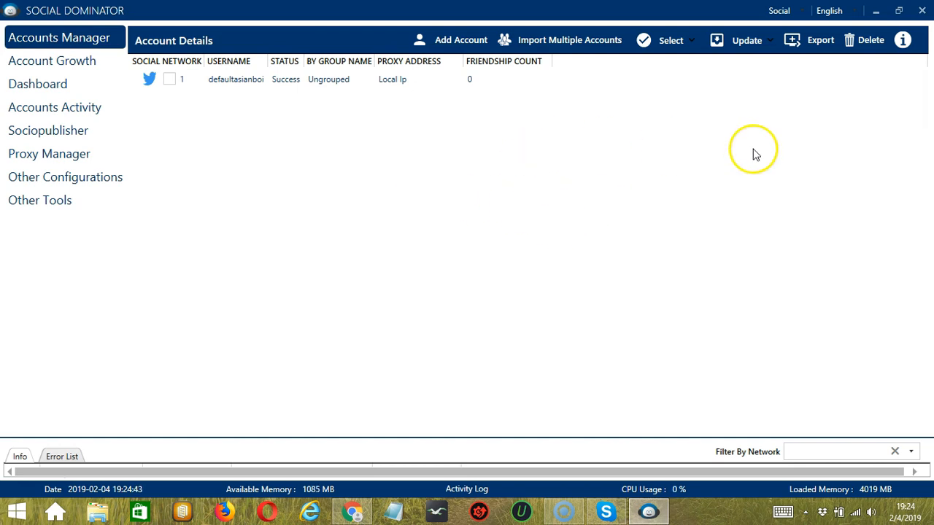
Go to Sociopublisher's Manage Destinations page listing the single default destination
left_click(779, 10)
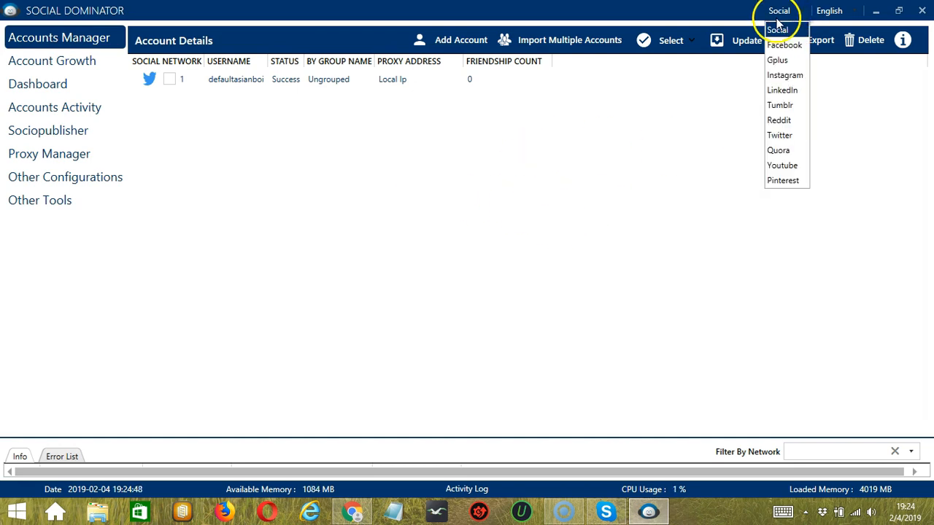
left_click(802, 13)
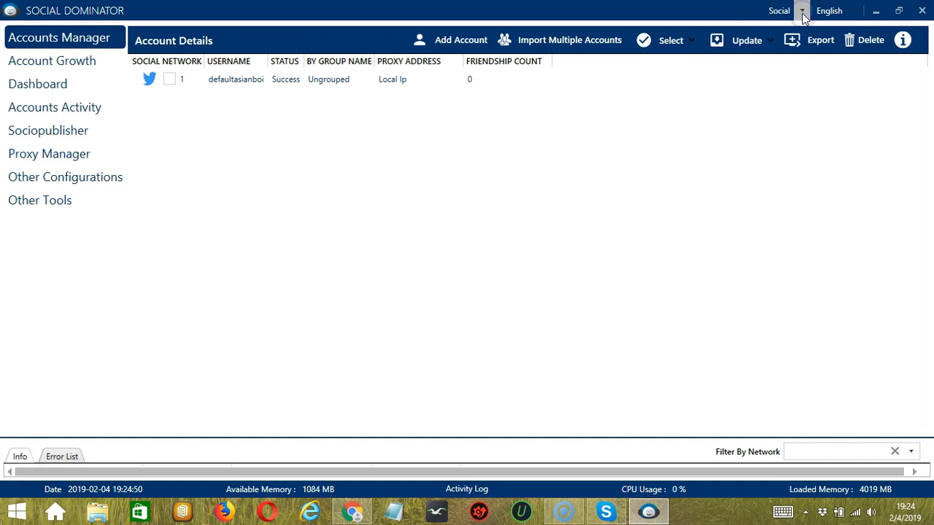
mouse_move(62, 138)
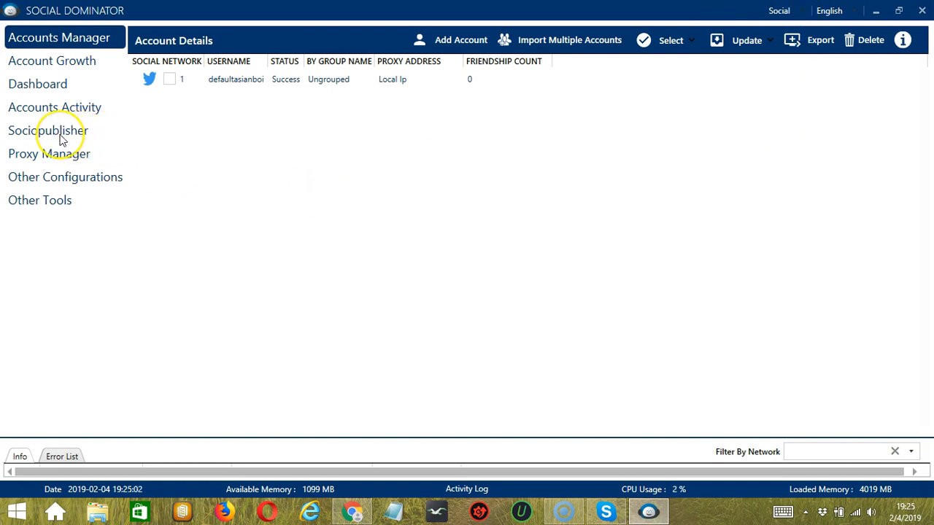
left_click(48, 130)
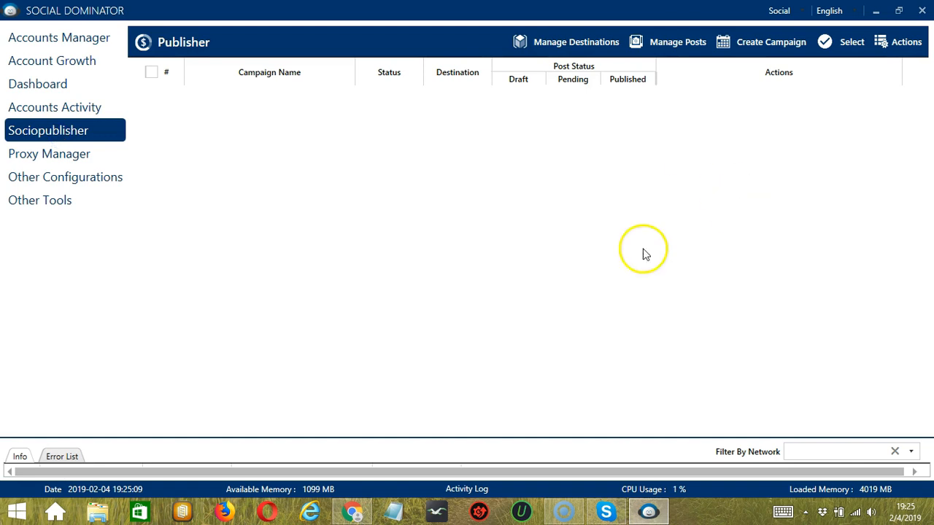
mouse_move(592, 207)
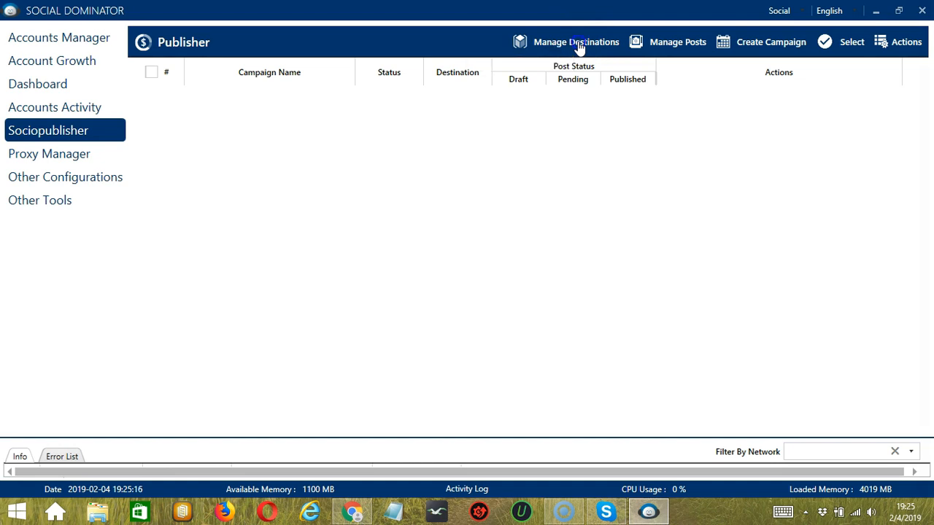
left_click(575, 41)
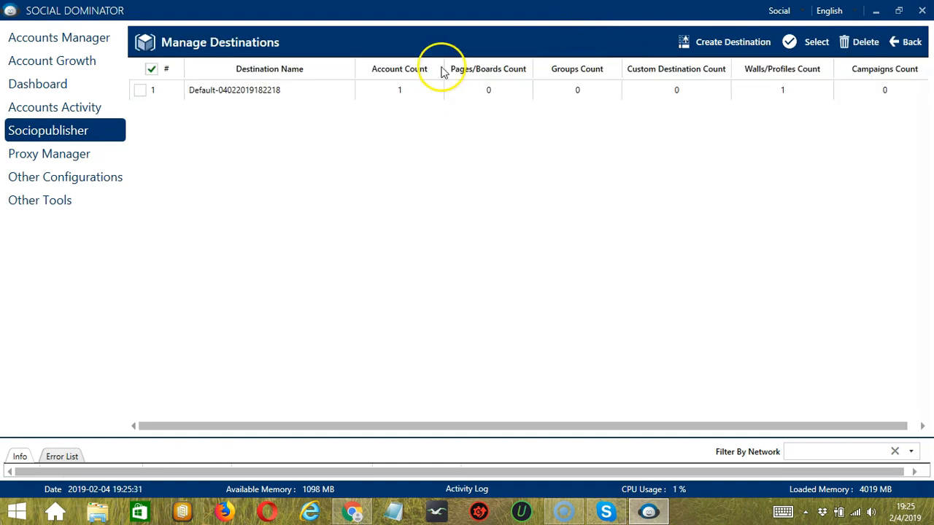
mouse_move(686, 41)
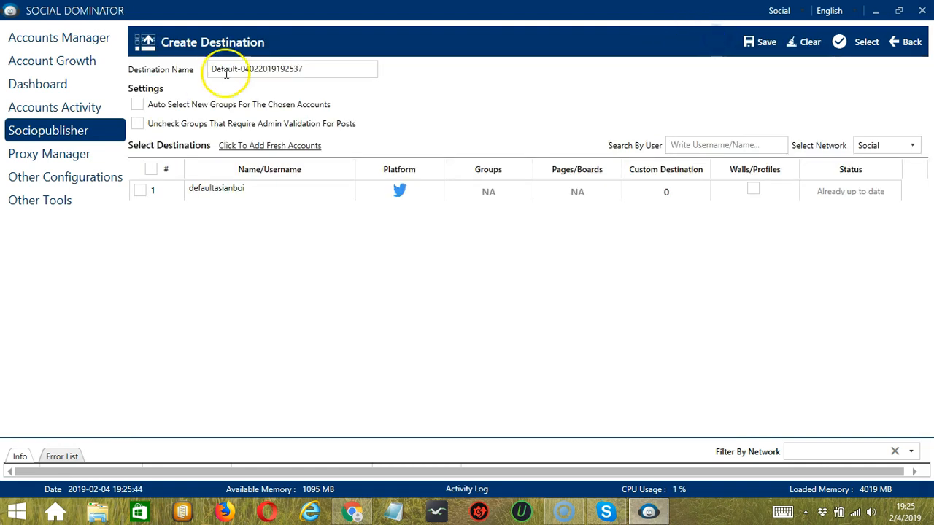
mouse_move(452, 73)
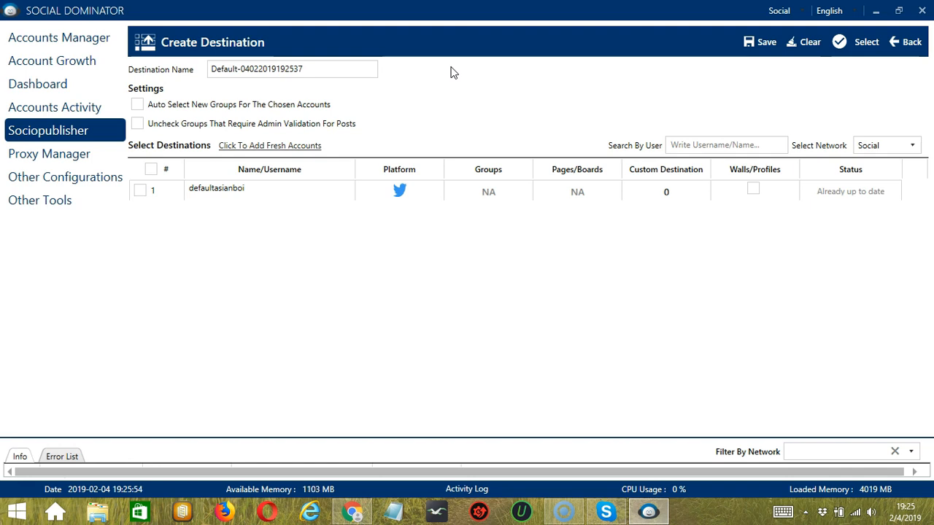
mouse_move(450, 73)
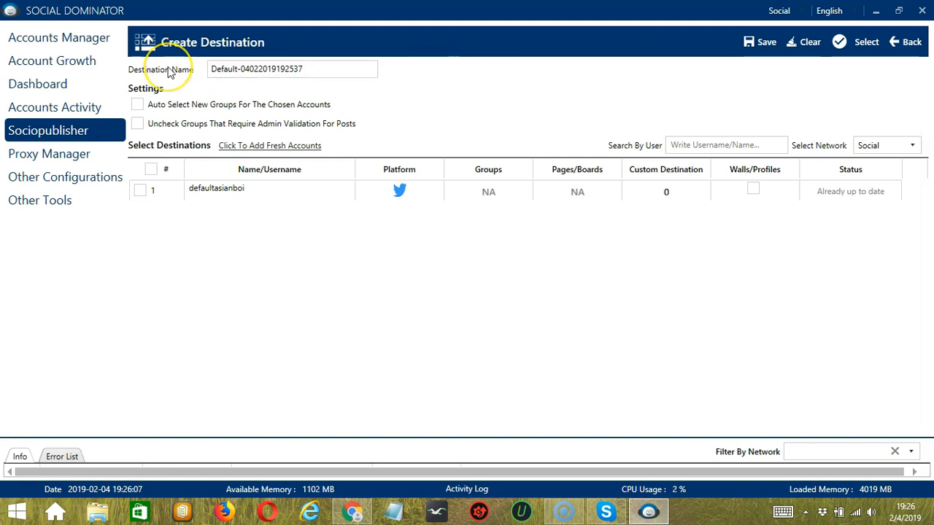
mouse_move(194, 71)
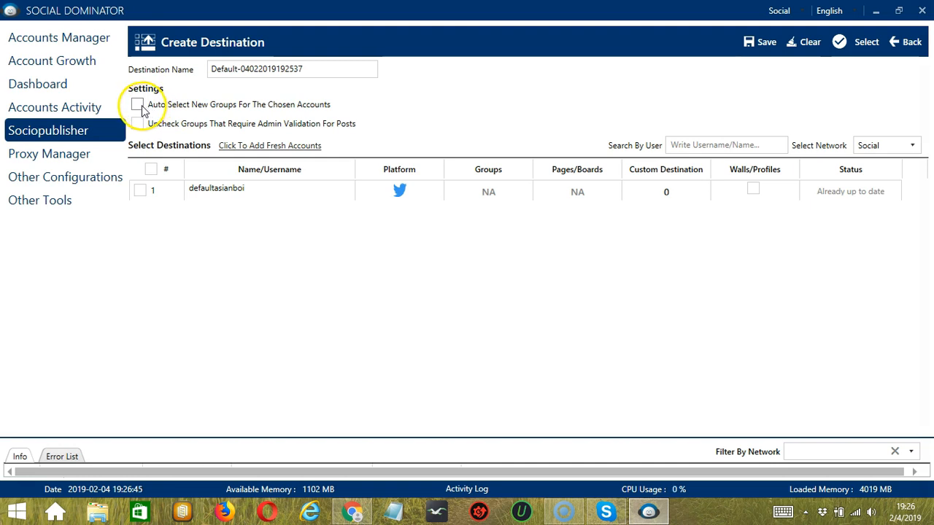
Enable auto-selecting new groups and unchecking groups that require admin validation
left_click(137, 103)
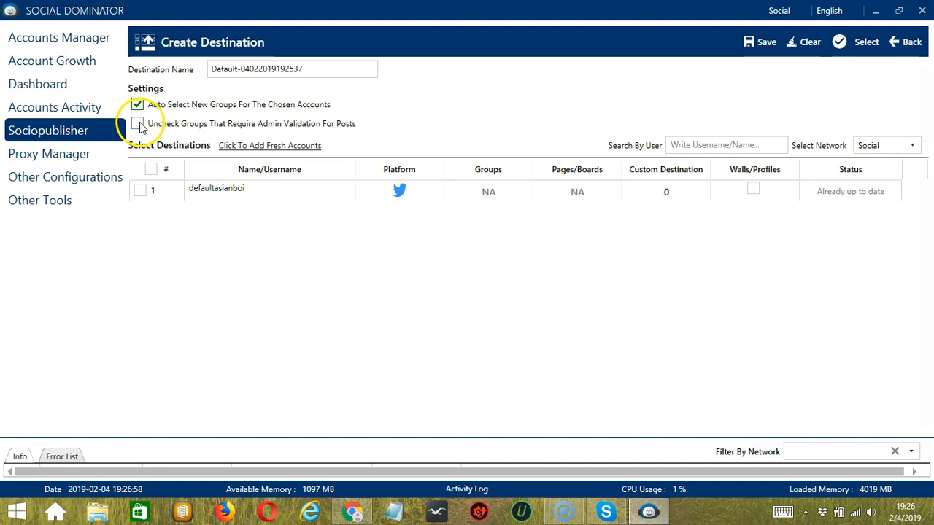
left_click(137, 122)
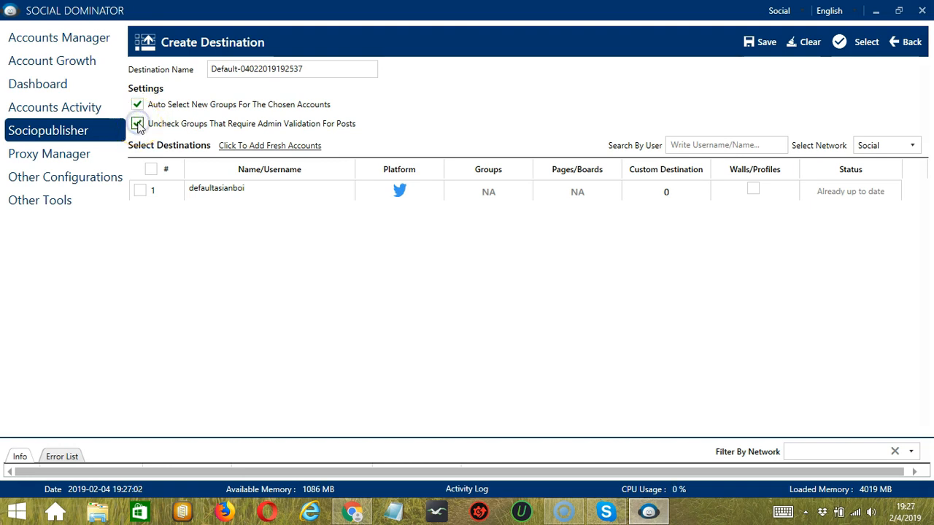
left_click(137, 123)
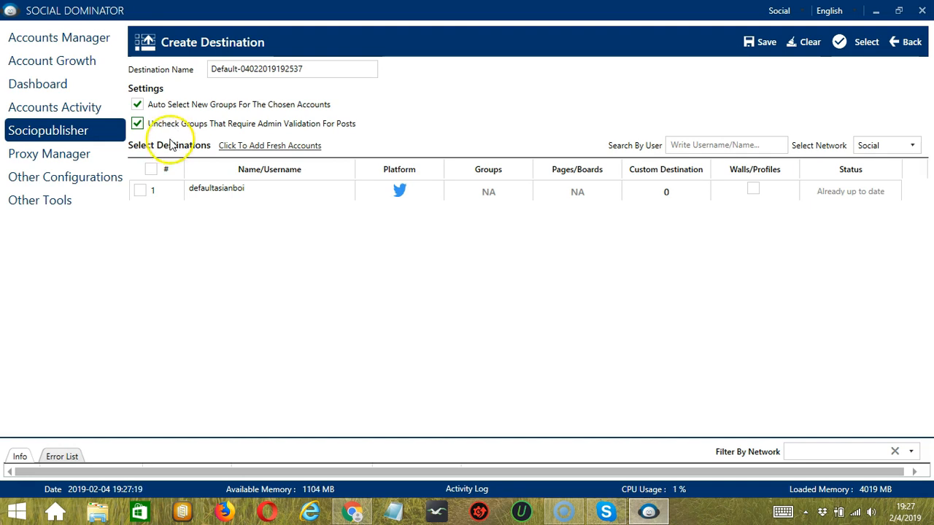
mouse_move(181, 153)
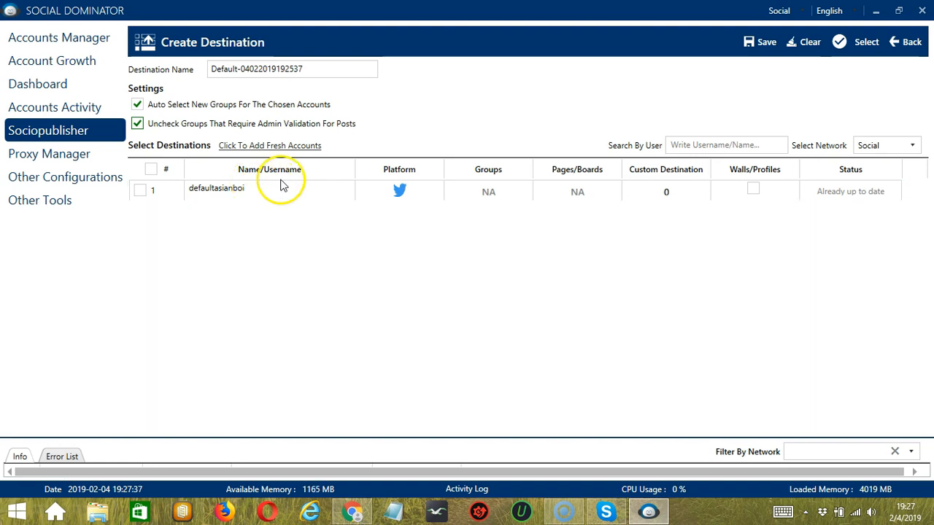
mouse_move(399, 197)
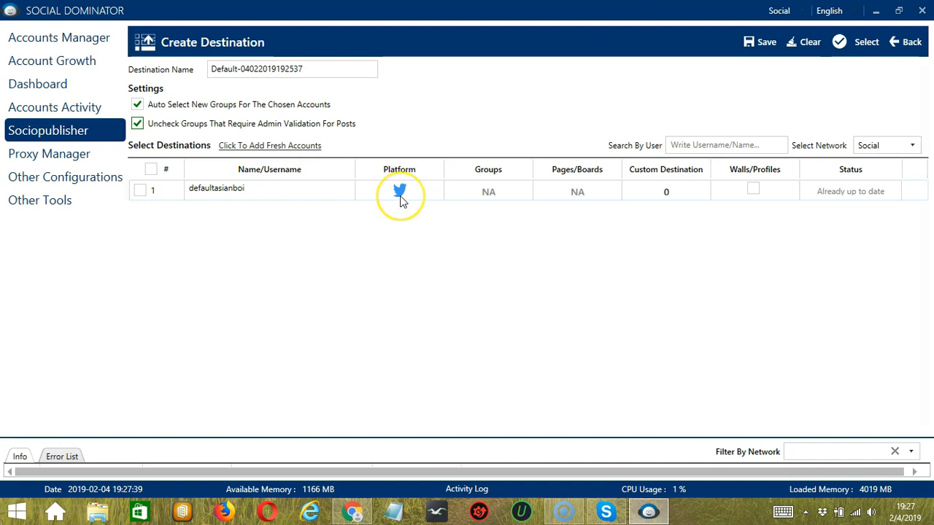
mouse_move(416, 196)
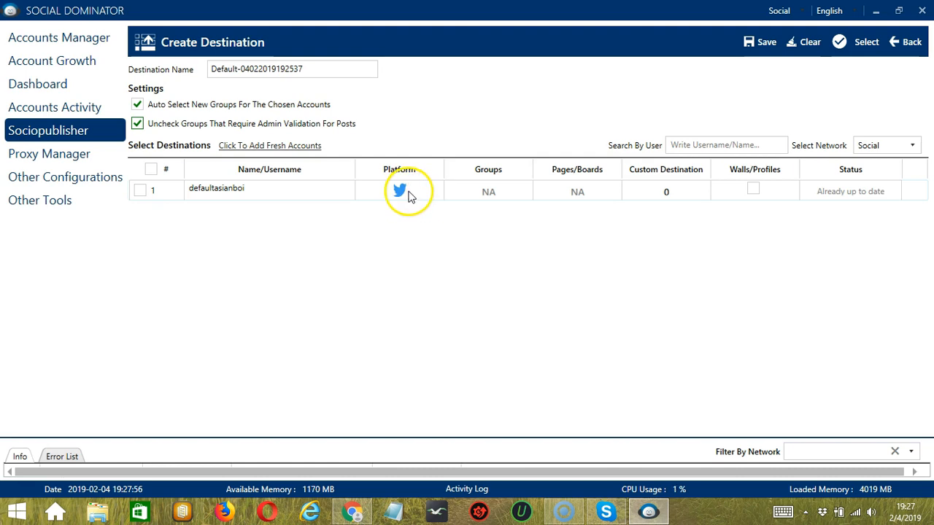
mouse_move(502, 187)
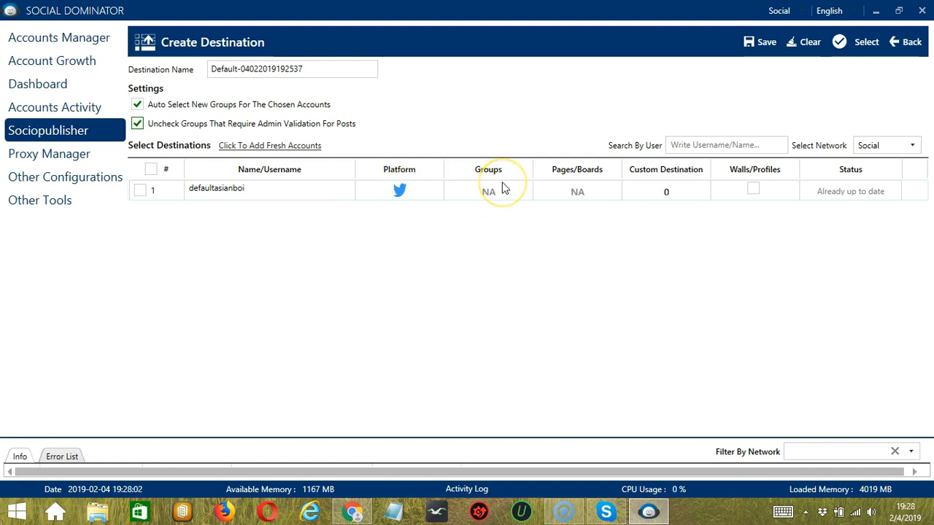
mouse_move(481, 196)
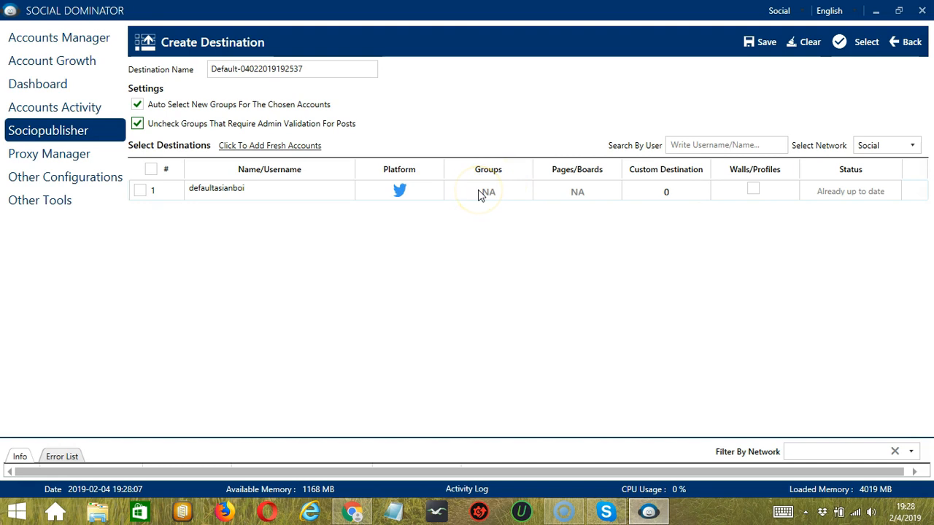
mouse_move(576, 192)
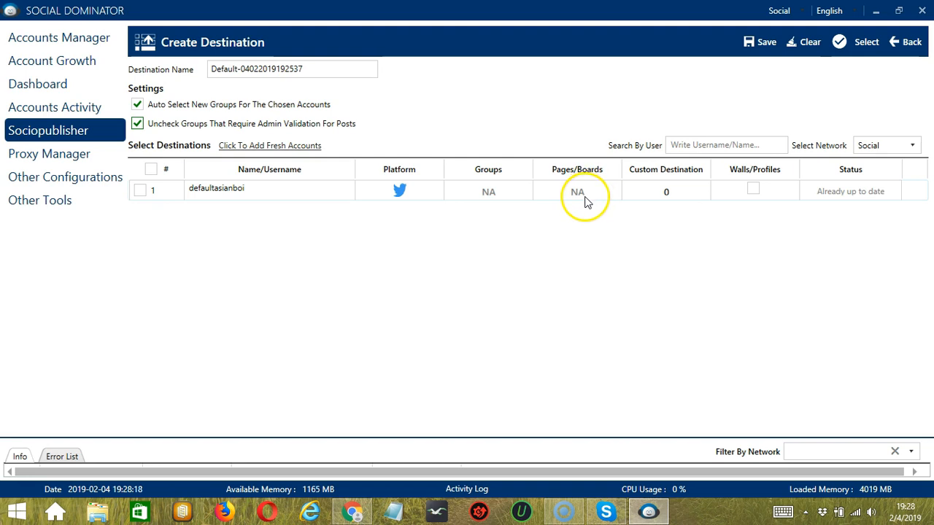
mouse_move(752, 190)
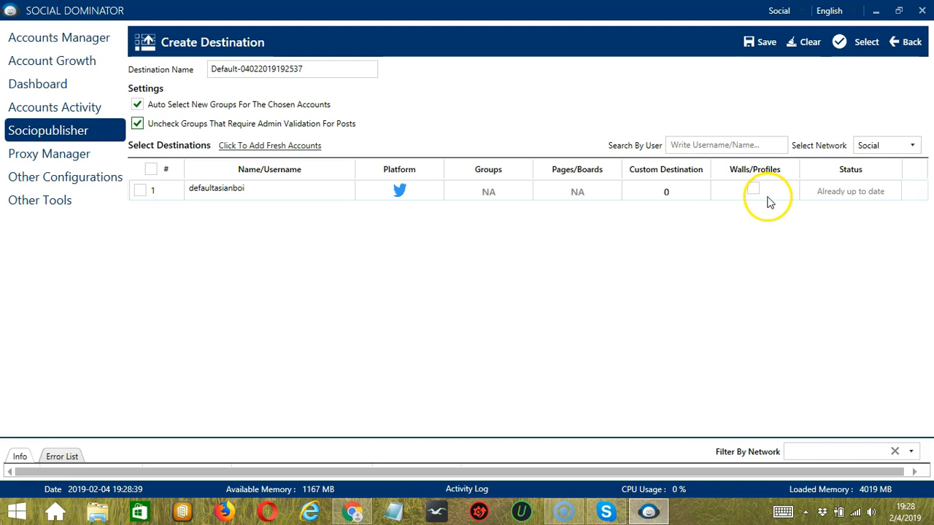
mouse_move(849, 197)
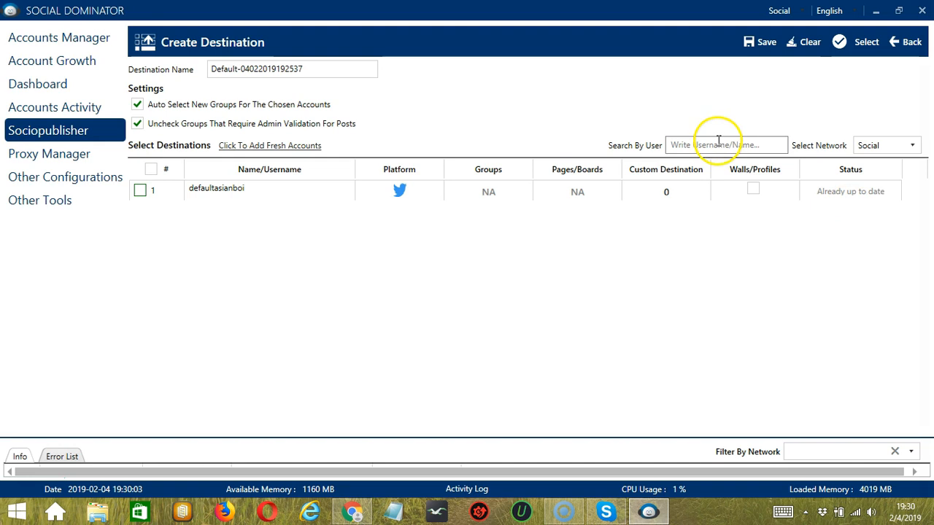
left_click(727, 144)
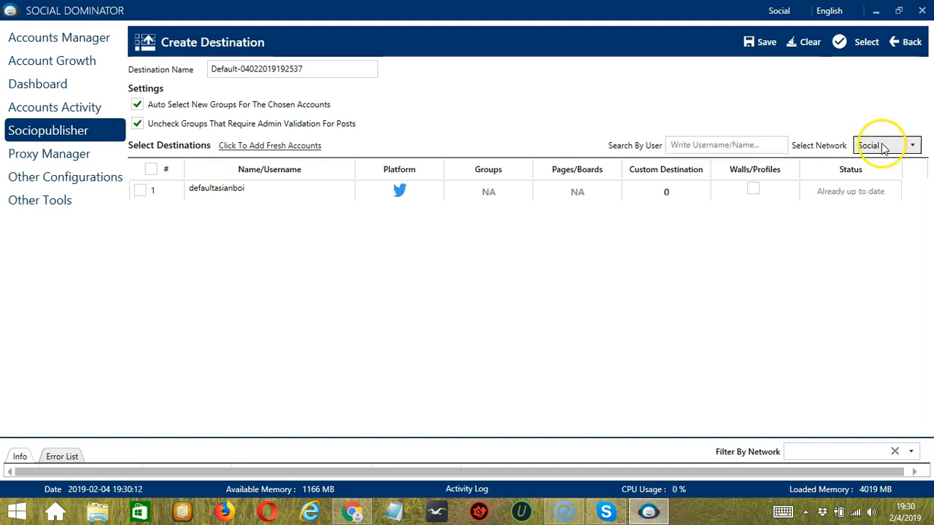
left_click(910, 146)
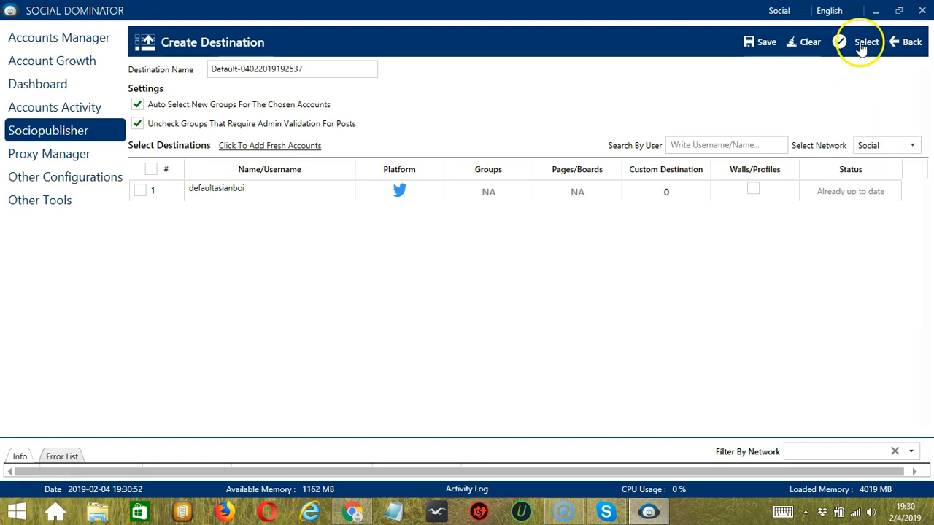
Select all accounts for the destination, then untick every account again with Select None
left_click(866, 40)
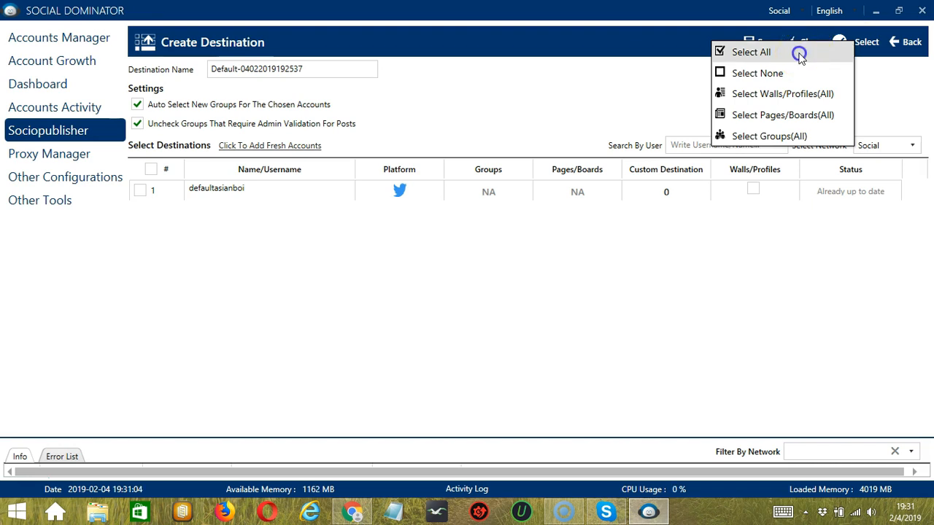
left_click(750, 52)
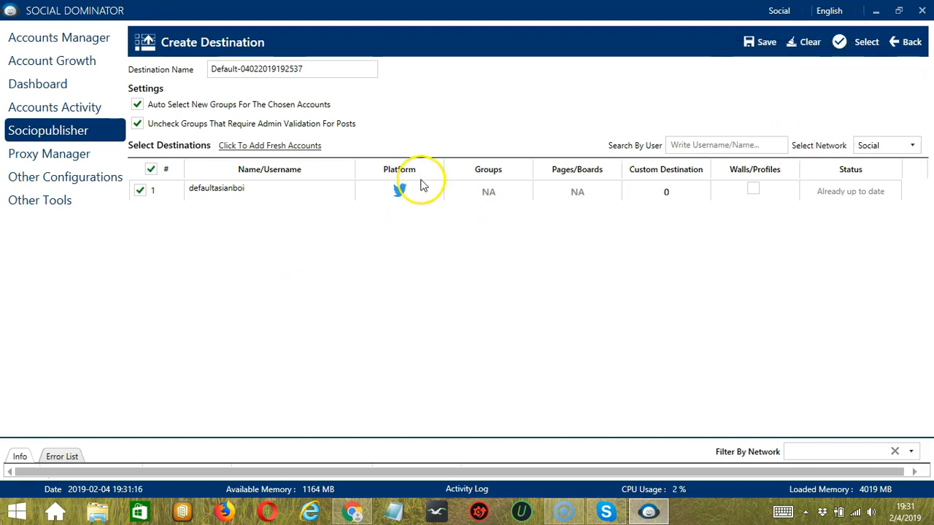
mouse_move(235, 218)
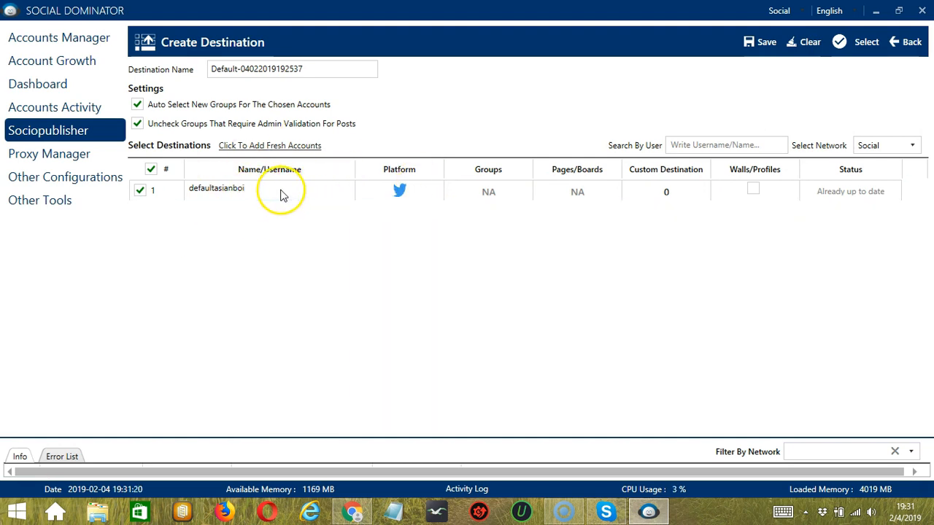
left_click(866, 40)
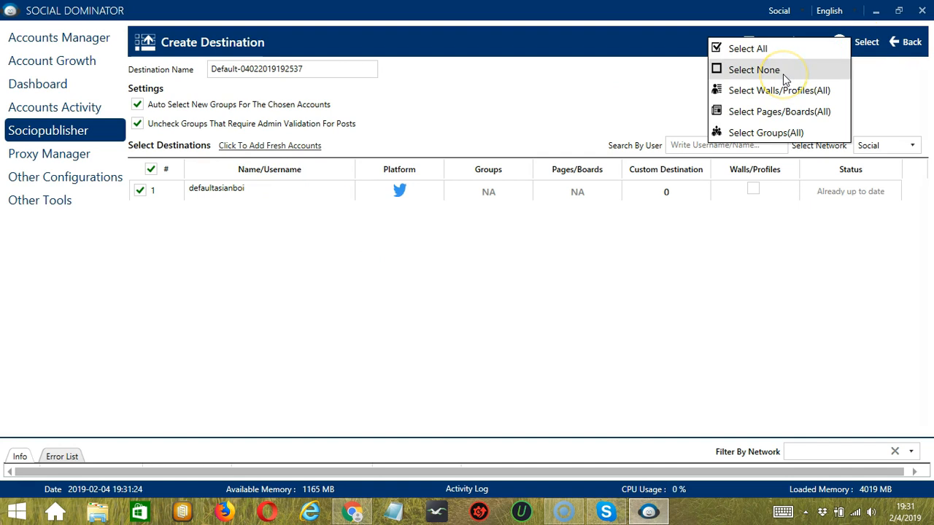
left_click(753, 70)
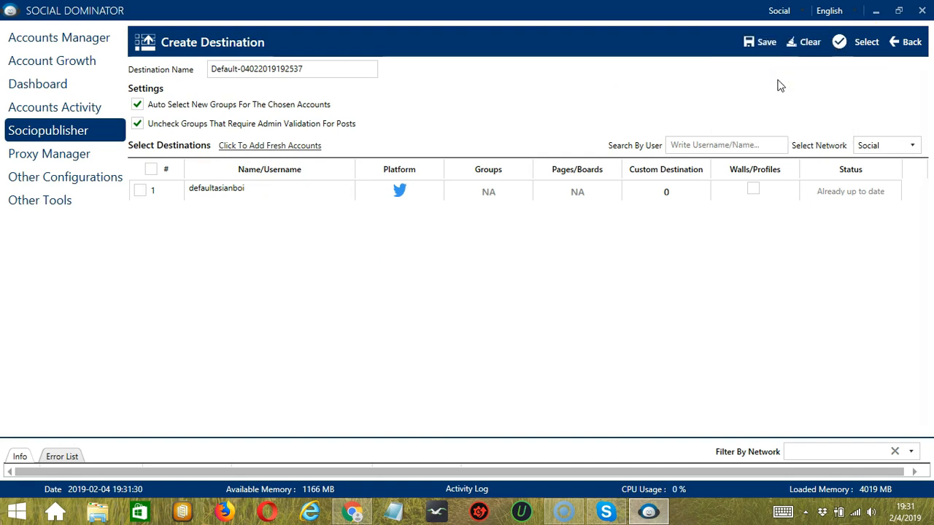
Tick Walls/Profiles for all accounts while the account row stays unselected
left_click(866, 41)
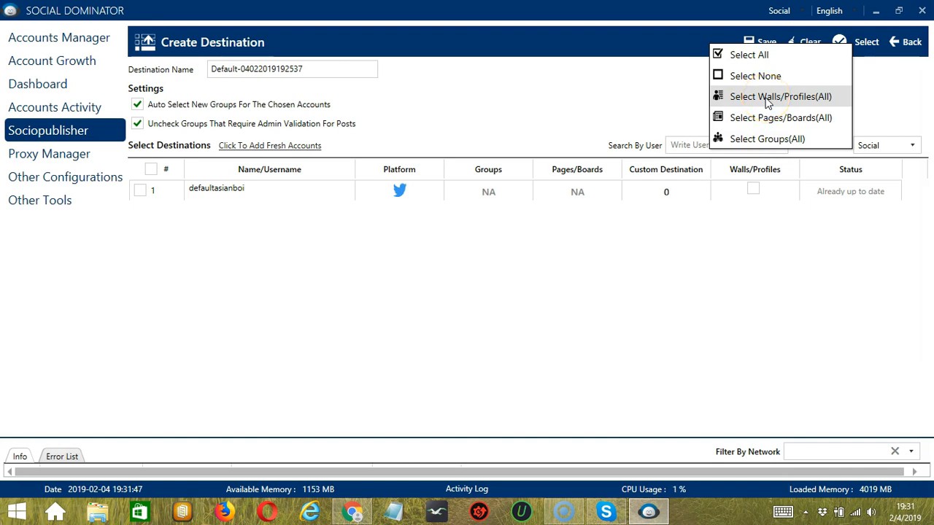
left_click(779, 96)
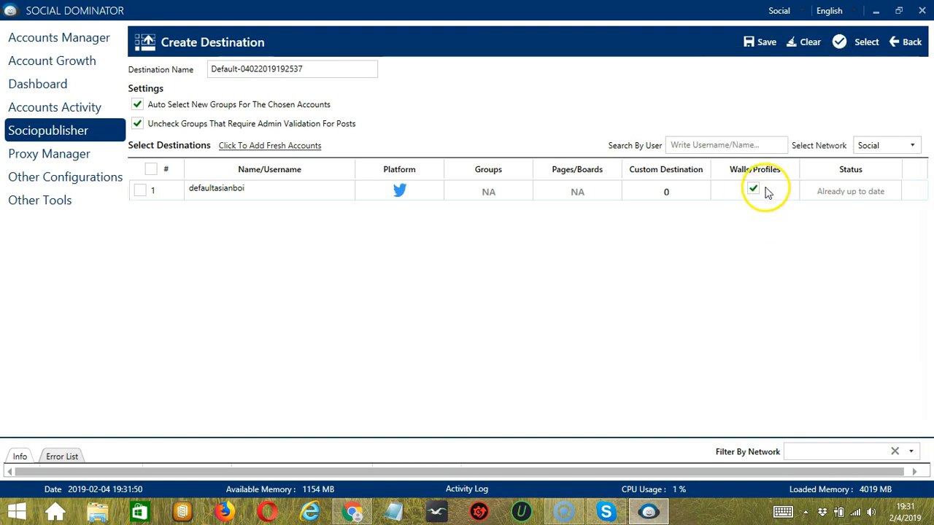
left_click(838, 41)
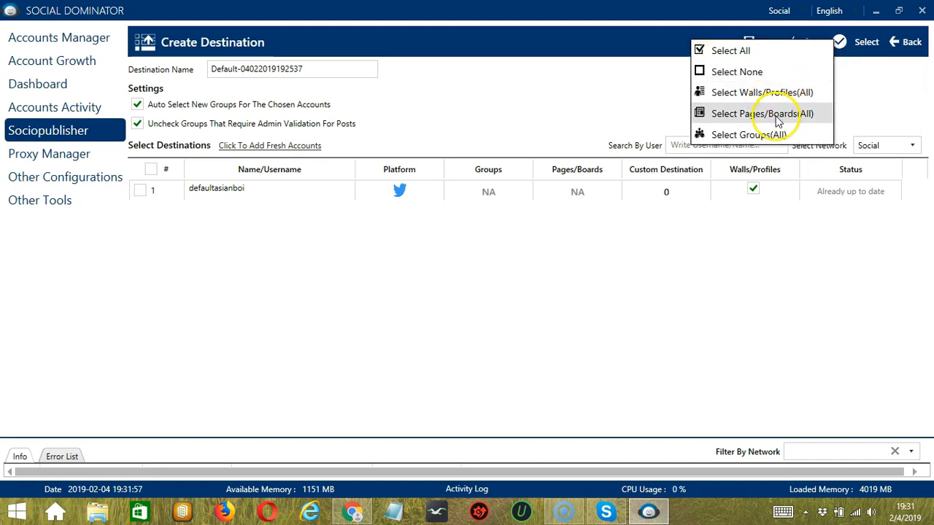
Dismiss the empty Pages/Boards picker and choose Select Groups(All), re-ticking the Twitter account row
left_click(761, 114)
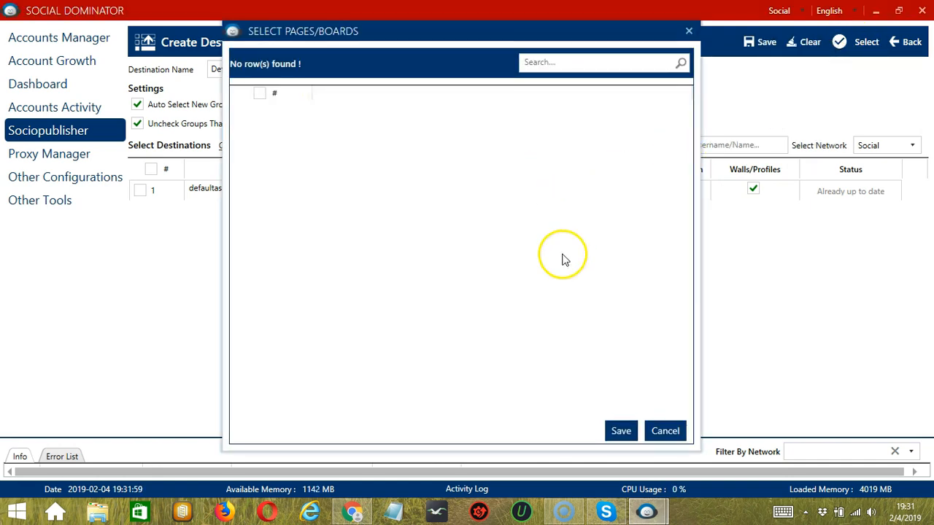
mouse_move(612, 94)
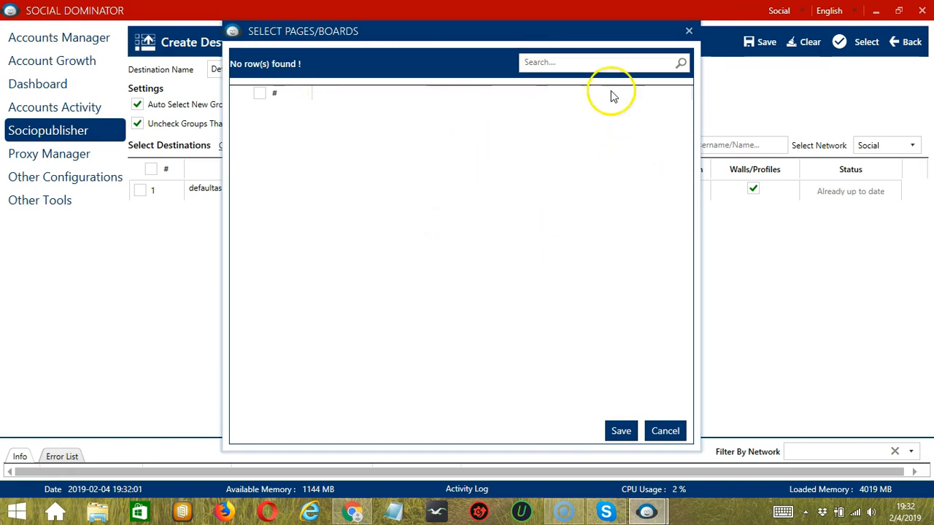
mouse_move(353, 143)
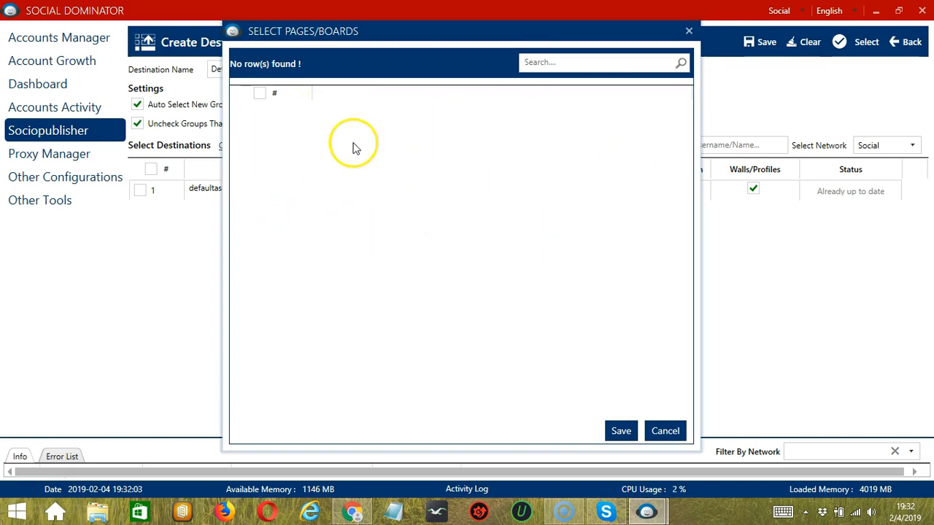
mouse_move(557, 291)
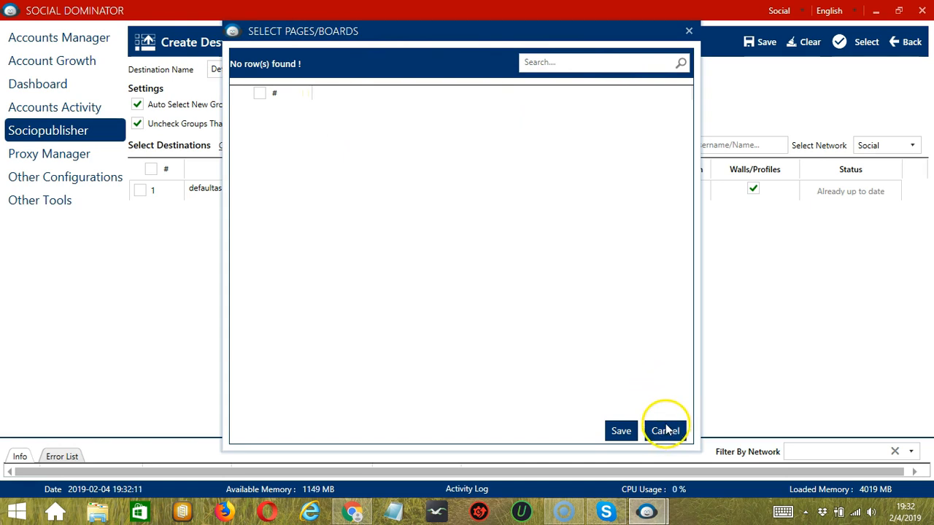
left_click(665, 430)
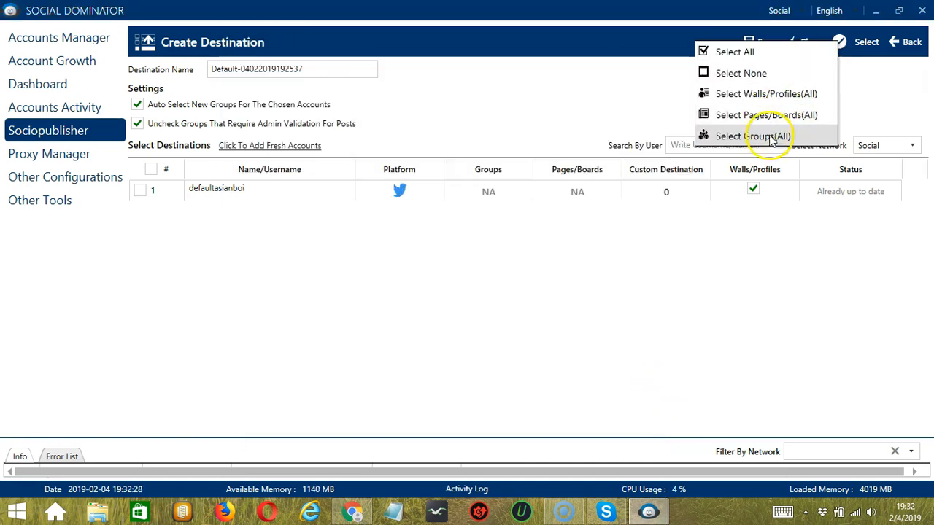
left_click(752, 136)
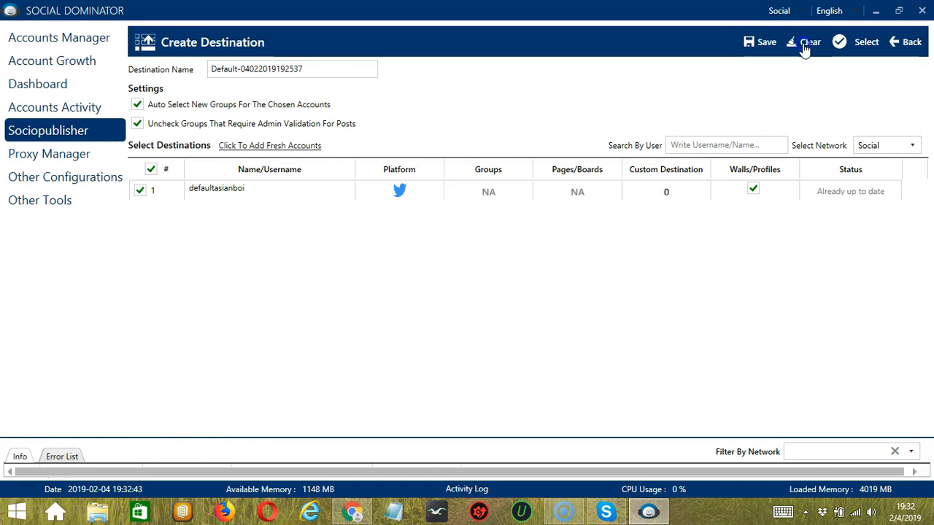
left_click(866, 41)
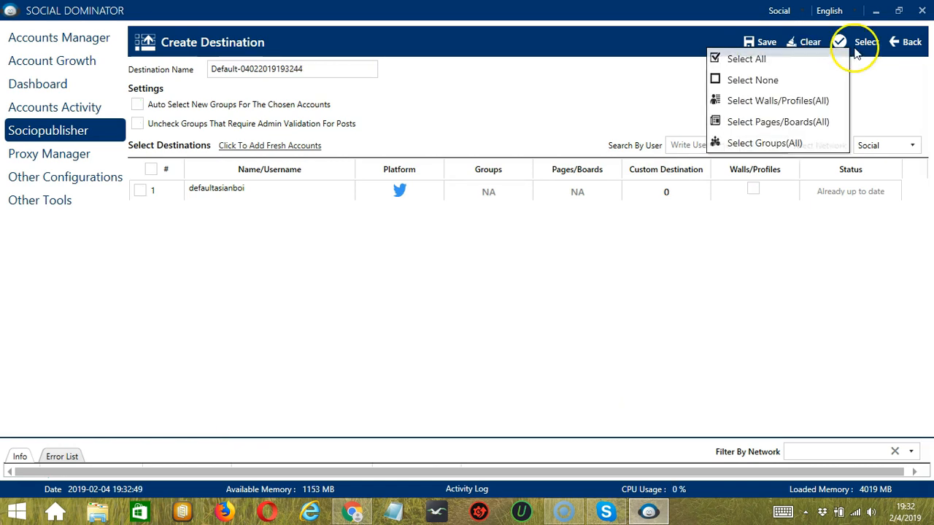
left_click(746, 58)
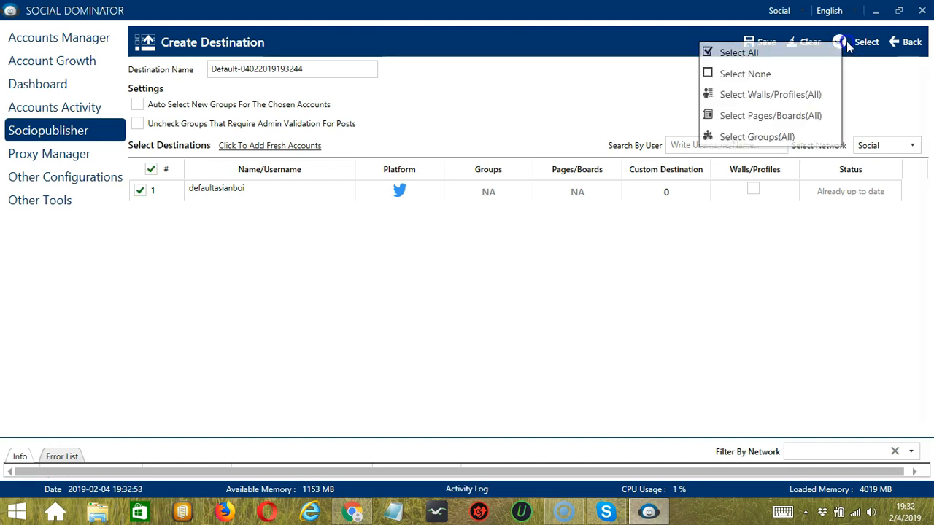
left_click(768, 94)
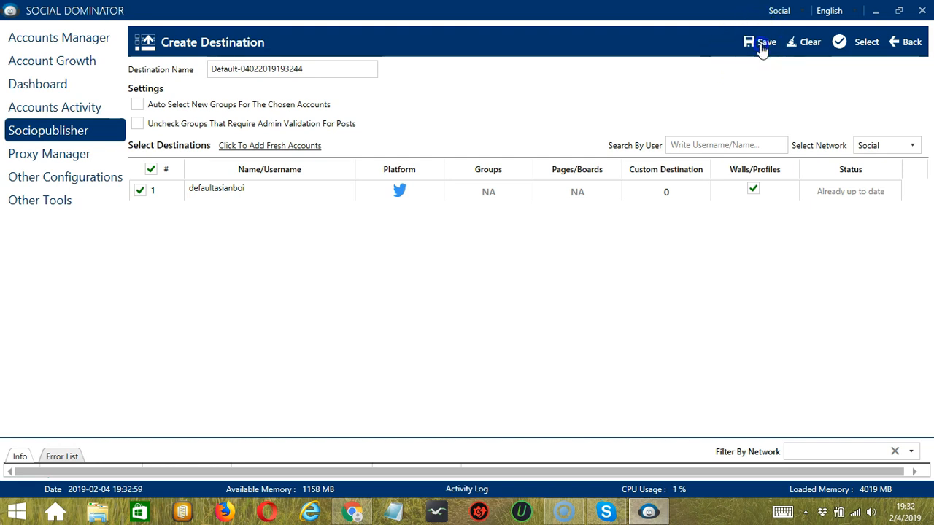
left_click(760, 41)
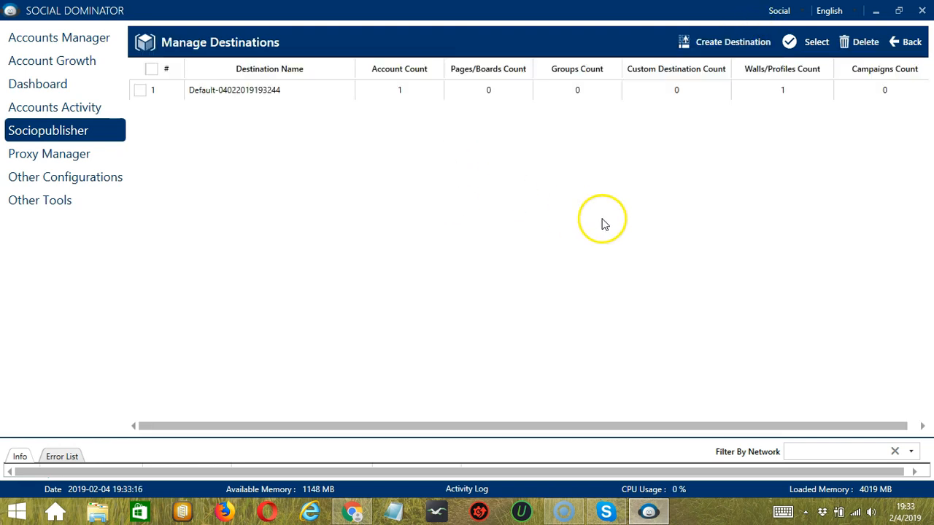
mouse_move(543, 178)
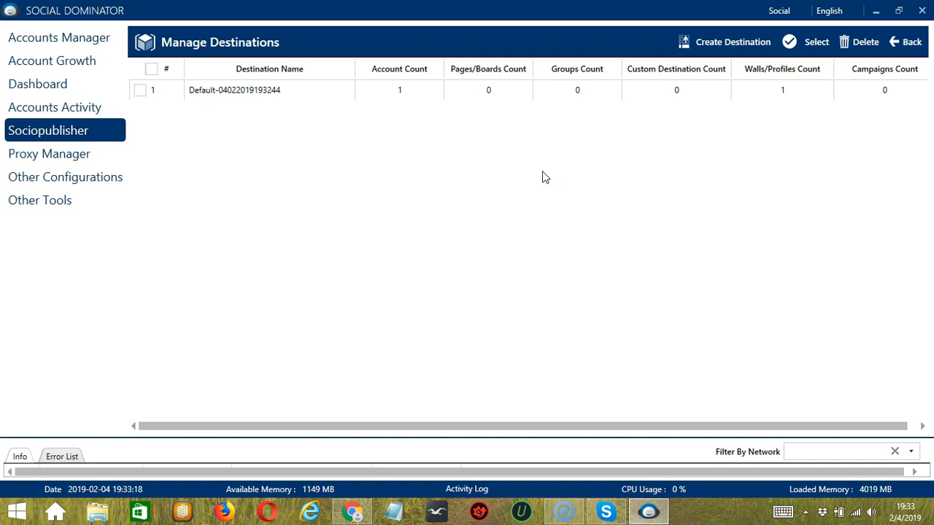
mouse_move(723, 137)
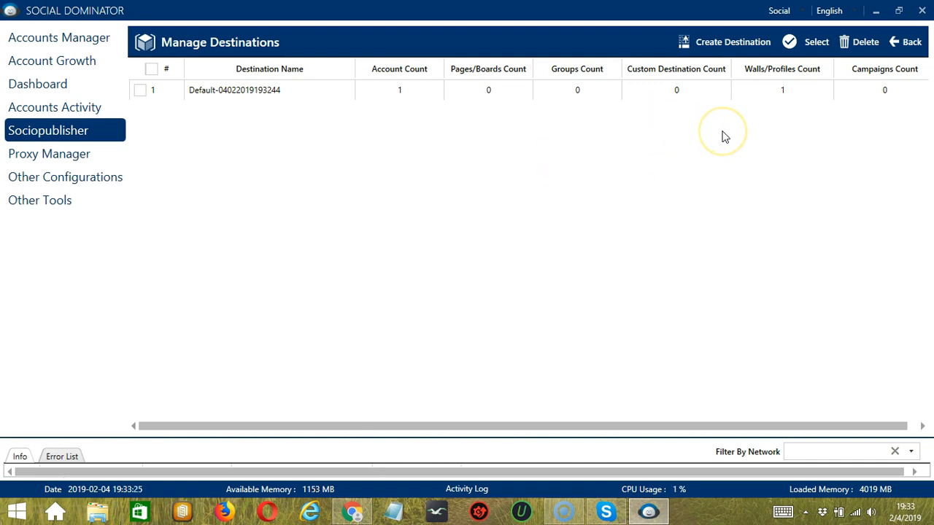
mouse_move(815, 41)
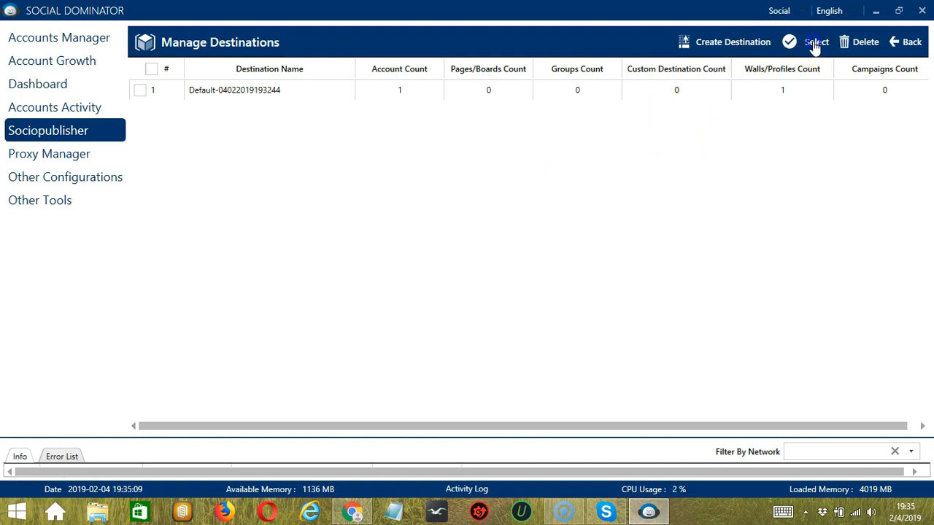
left_click(815, 41)
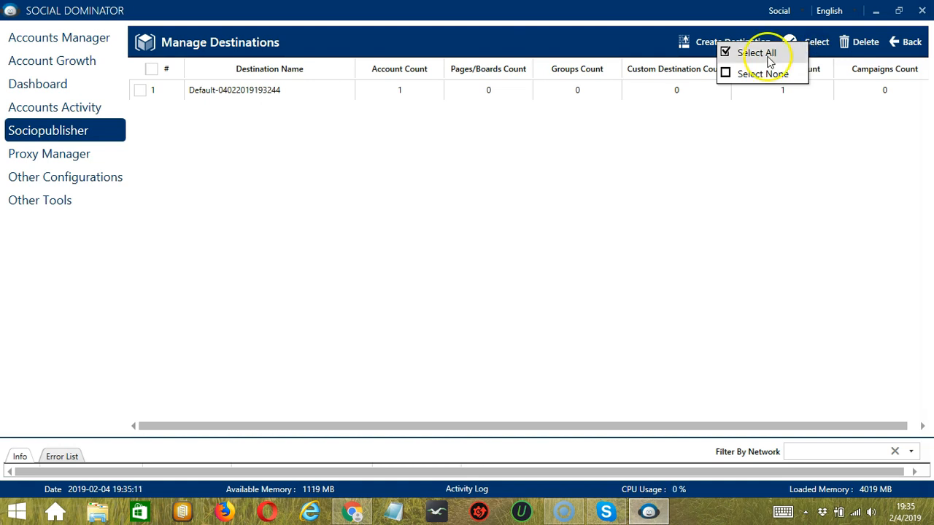
left_click(759, 52)
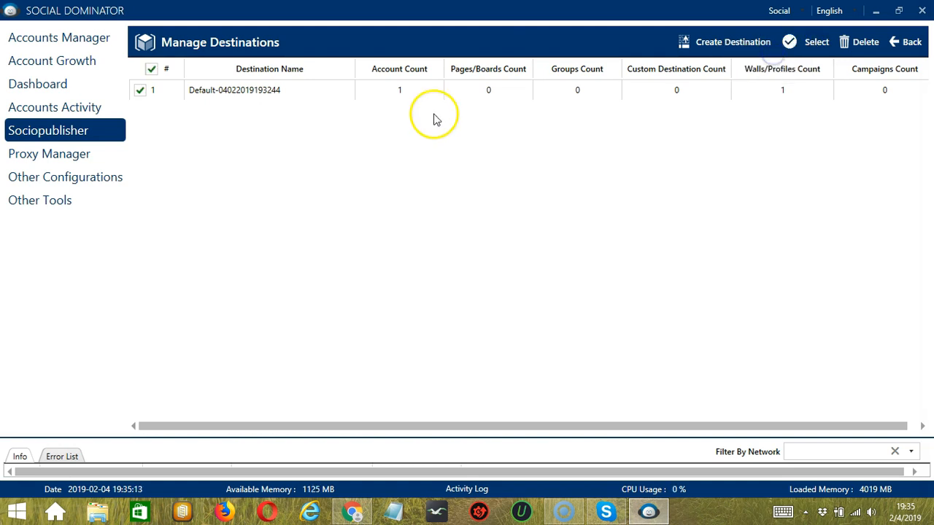
left_click(815, 41)
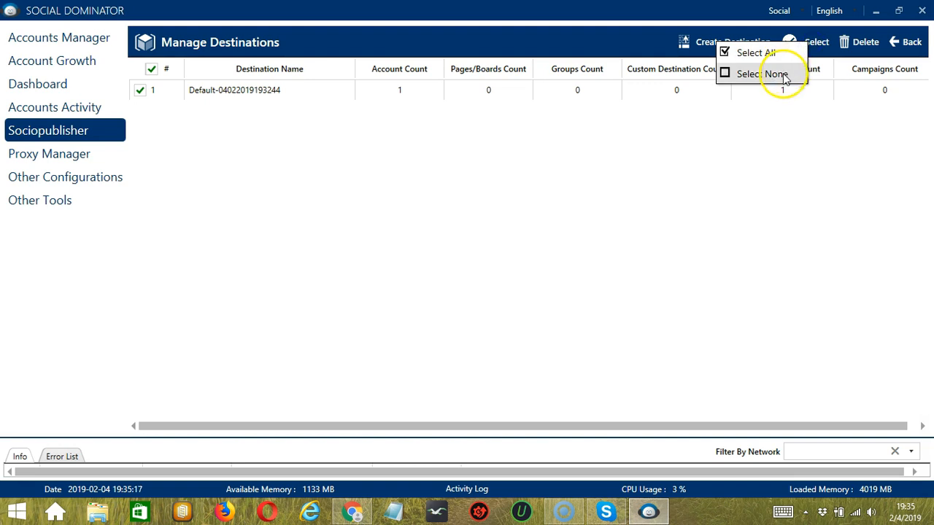
left_click(761, 73)
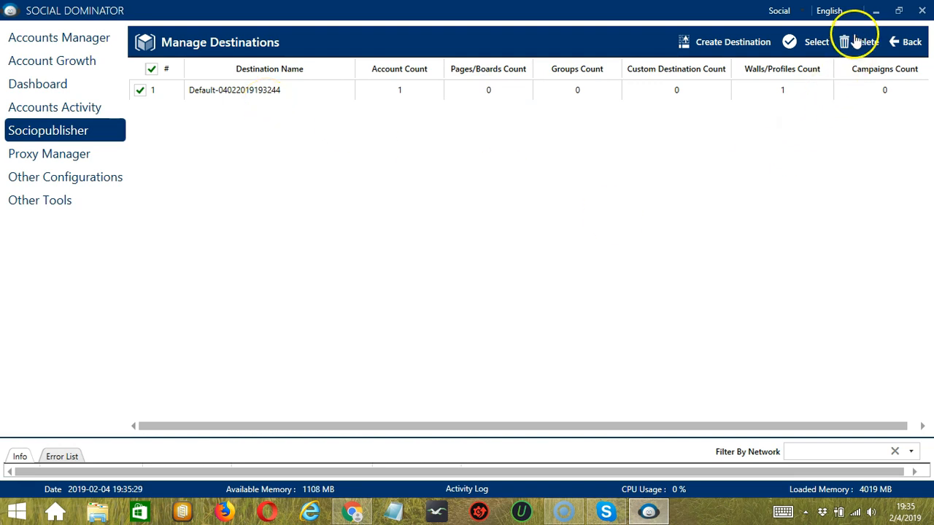
left_click(852, 41)
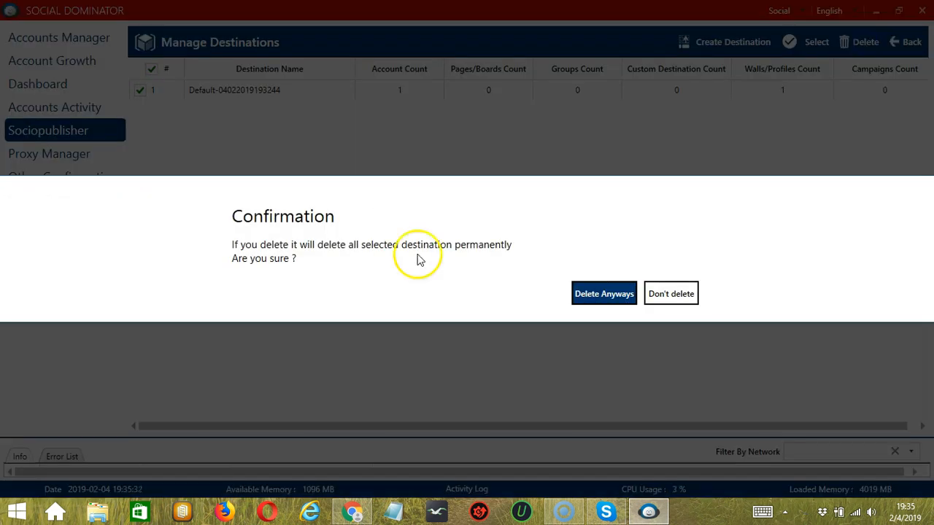
mouse_move(598, 299)
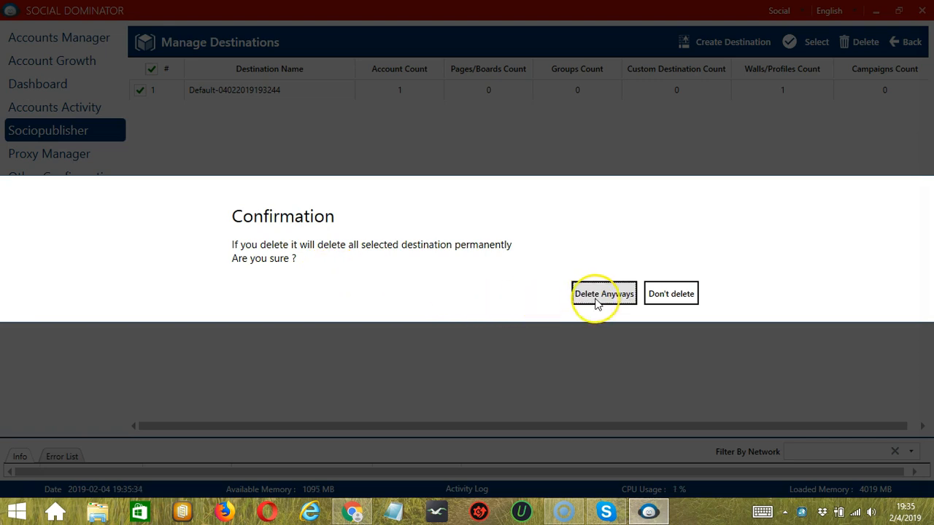
left_click(604, 293)
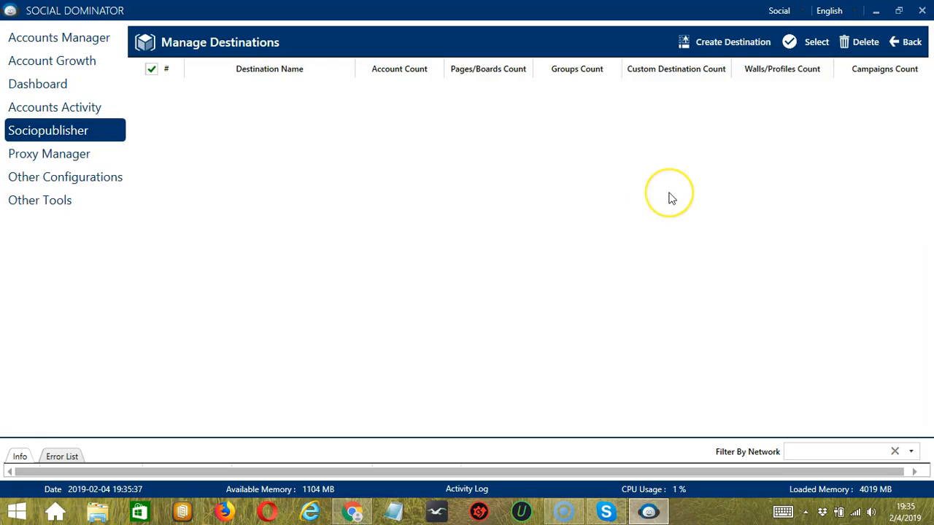
mouse_move(773, 155)
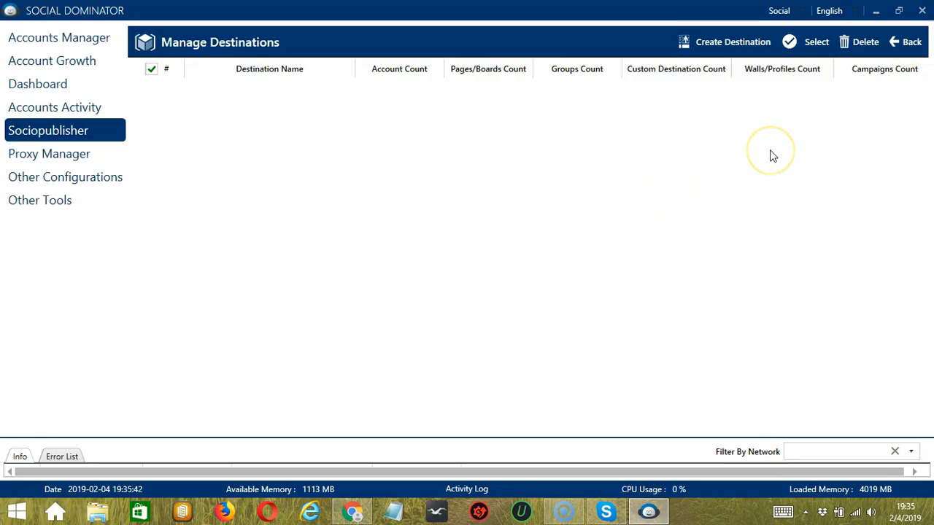